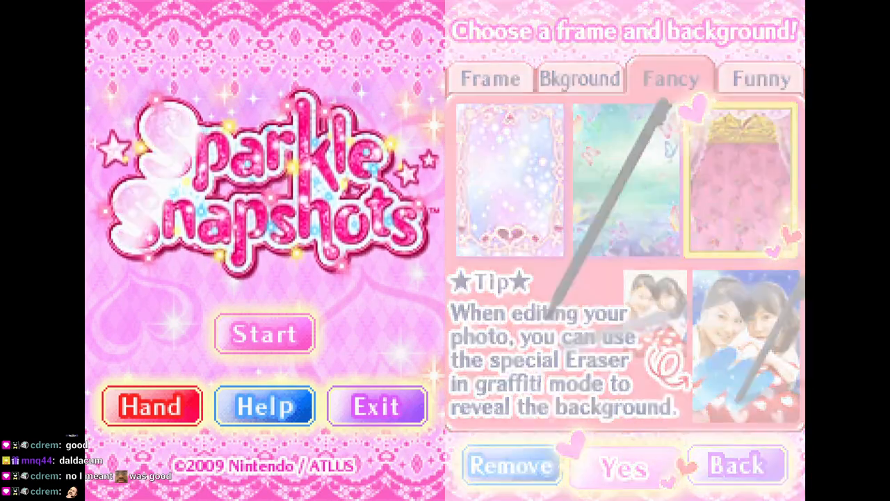
Tap Start on the Sparkle Snapshots title screen to reach the 'What would you like to do?' menu
{"action": "left_click", "coordinate": [621, 464]}
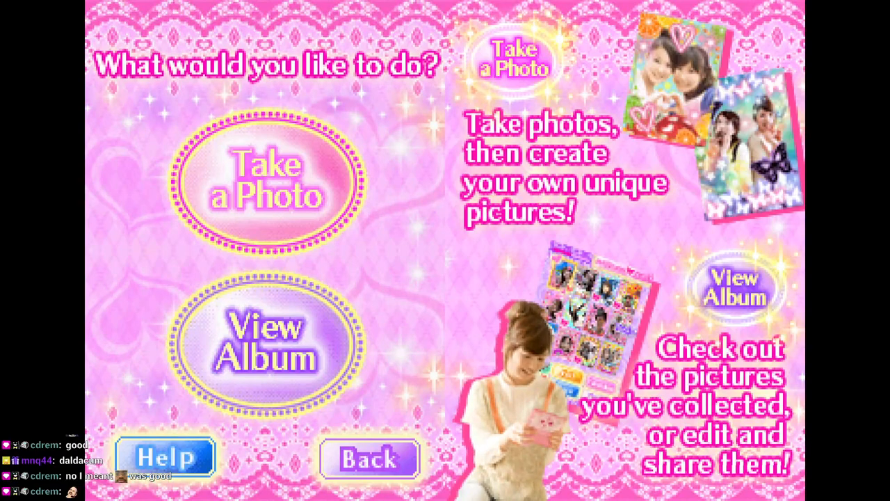
Choose Take a Photo to bring up the Auto, Indoors, Sunny and Cloudy lighting options
{"action": "left_click", "coordinate": [268, 180]}
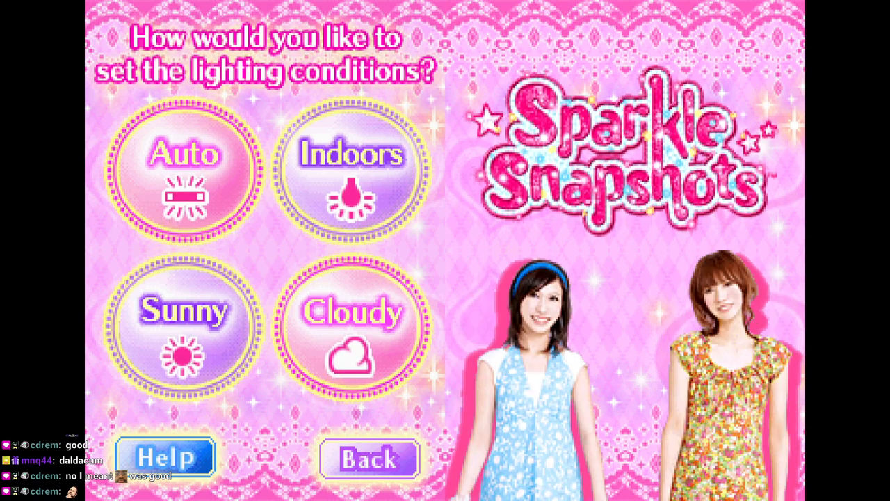
Select Auto lighting, advancing to the frame-and-background choice screen
{"action": "left_click", "coordinate": [185, 174]}
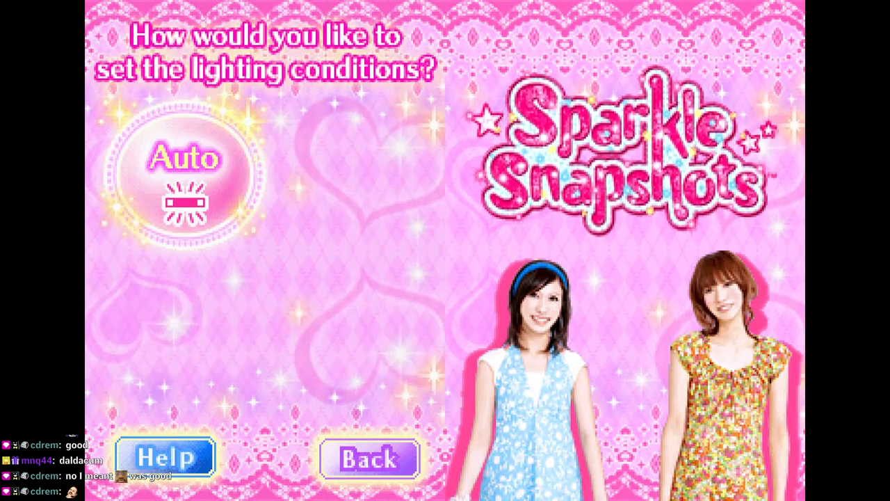
{"action": "left_click", "coordinate": [185, 176]}
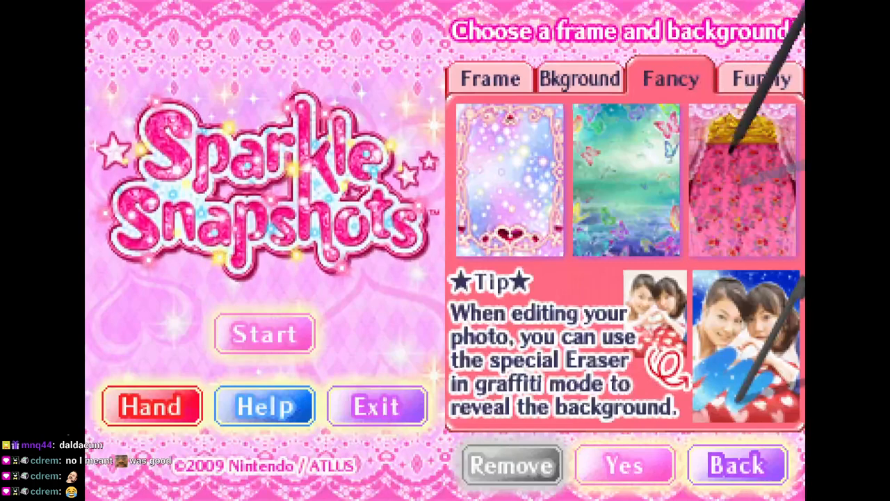
Restart from the title screen and choose Take a Photo to reach the Sharp, Normal, Soft lens screen
{"action": "left_click", "coordinate": [743, 180]}
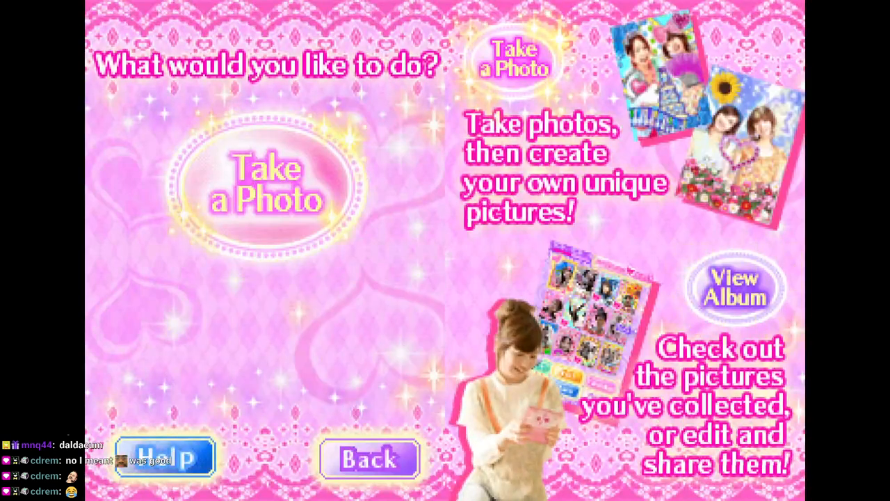
{"action": "left_click", "coordinate": [266, 182]}
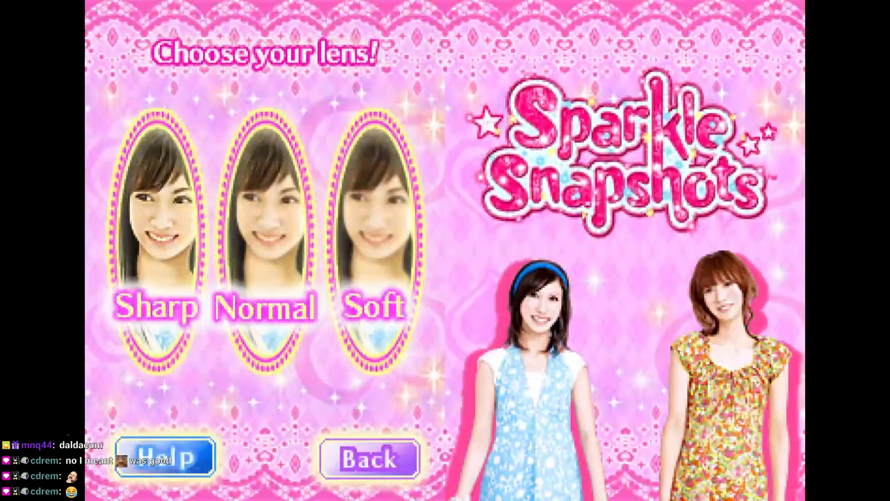